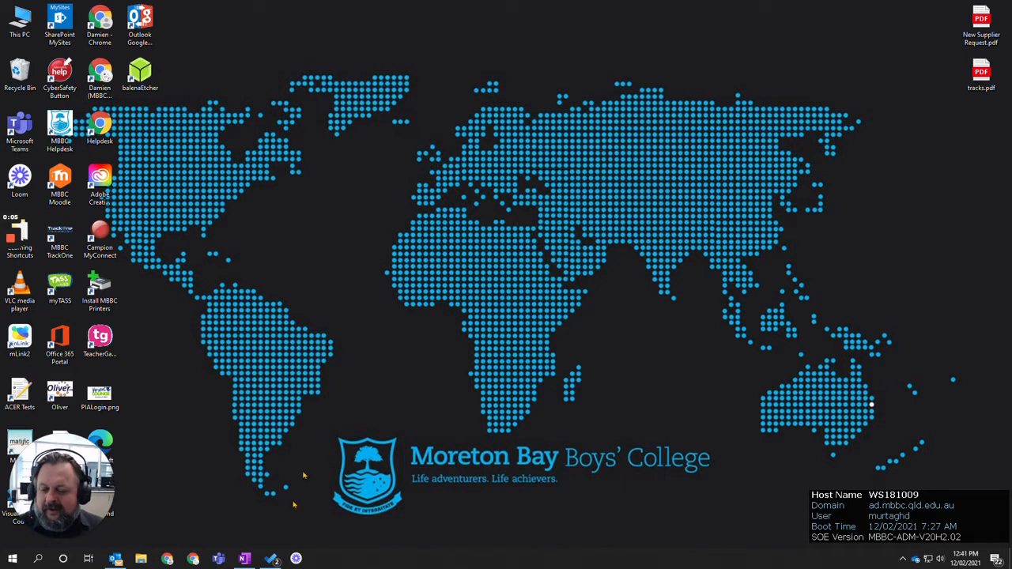
Step: Launch Sticky Notes from the taskbar so the notes list appears
left_click(13, 559)
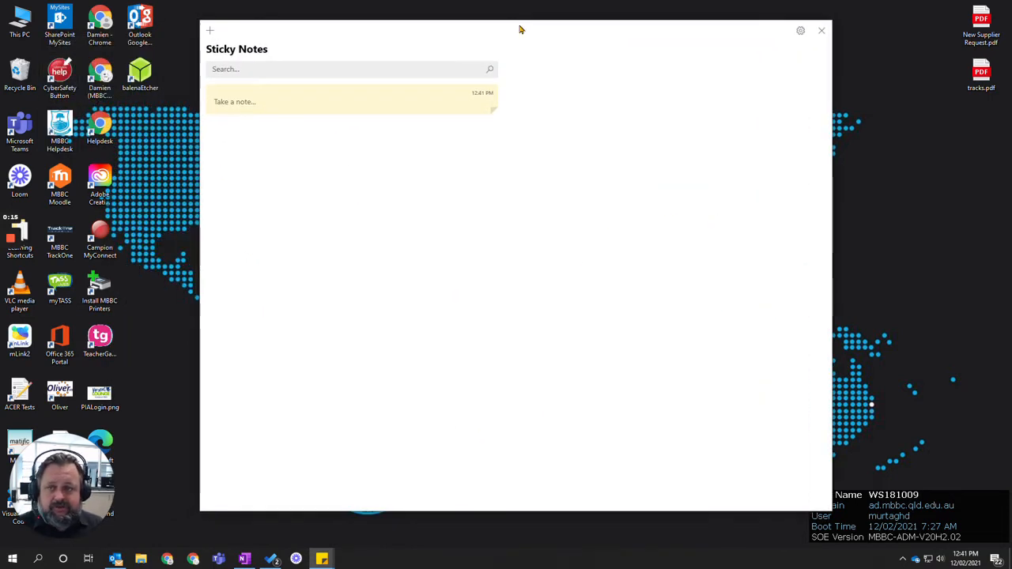
Step: Sign in via Settings to sync the MBBC Colours hex-code note, close its window, and switch to OneNote
left_click(800, 30)
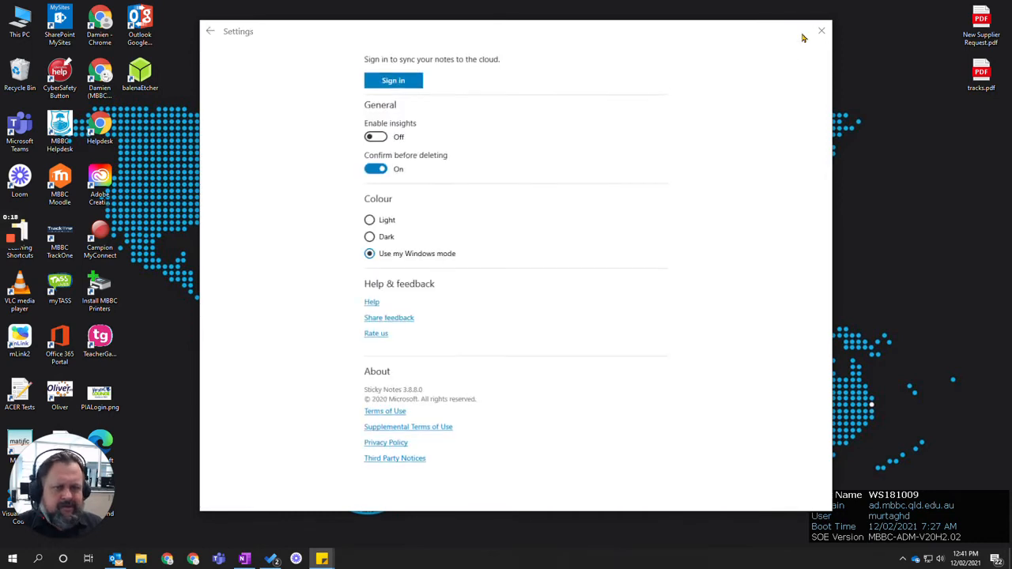
left_click(392, 79)
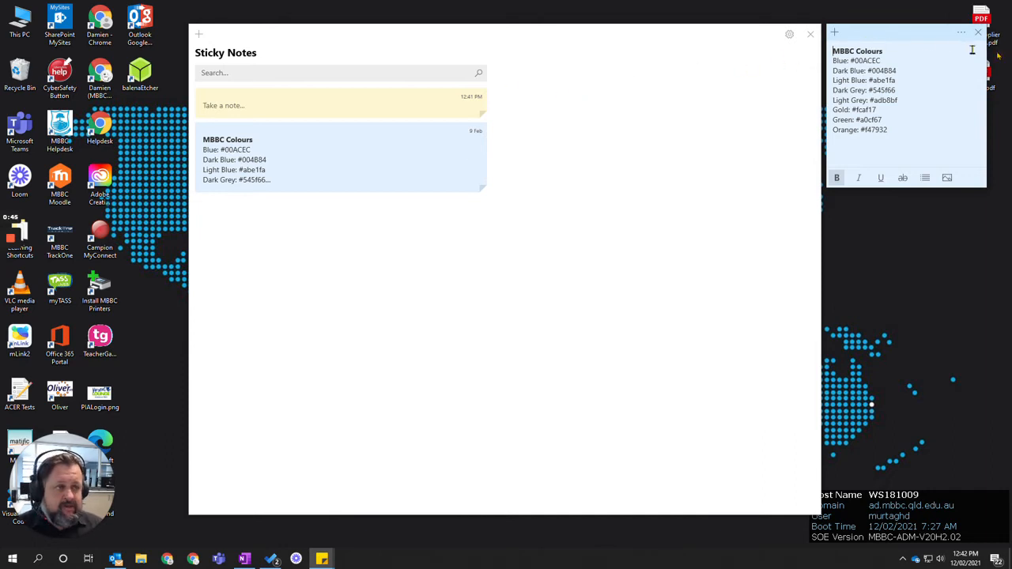
left_click(977, 32)
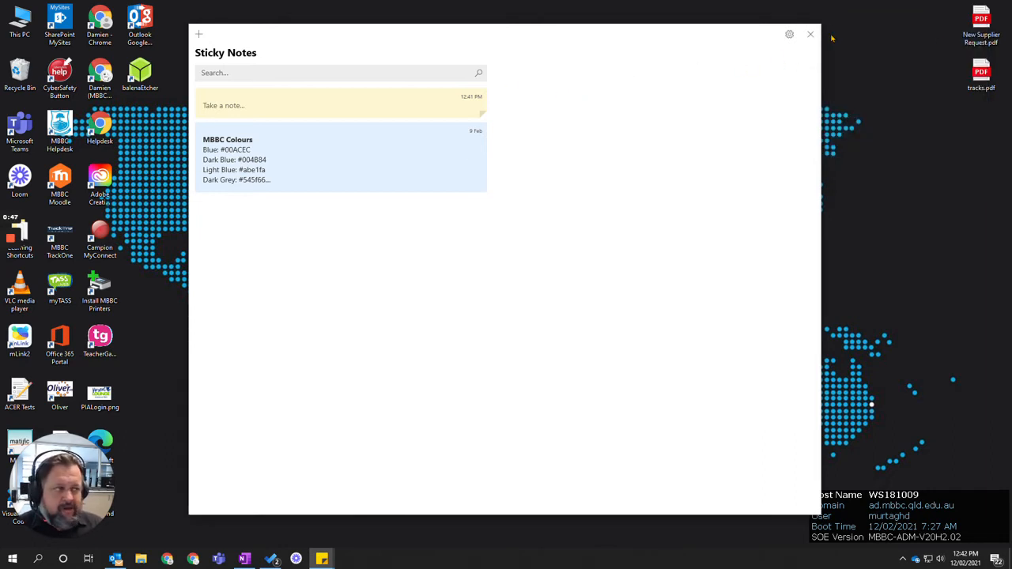
left_click(243, 560)
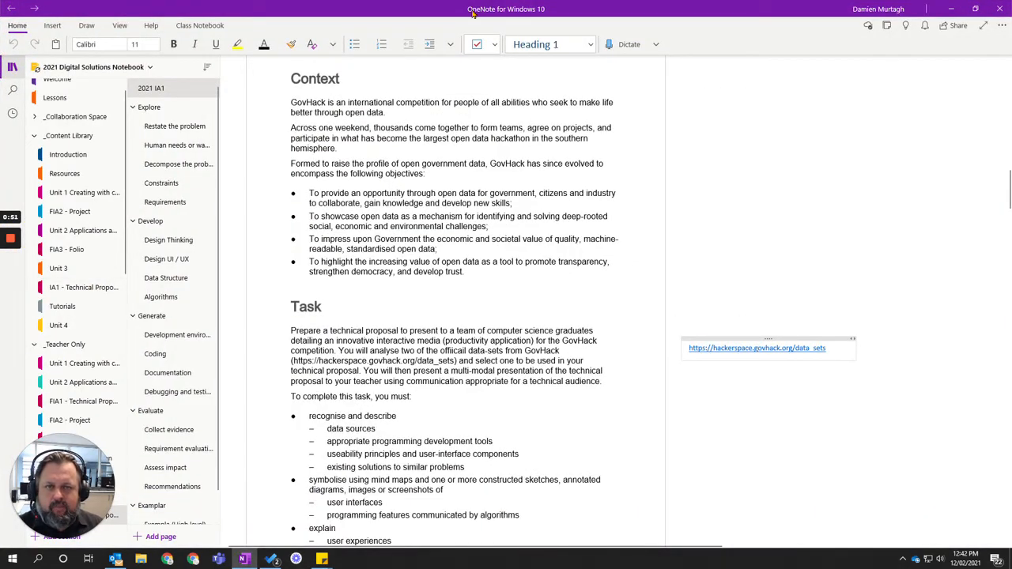
mouse_move(797, 54)
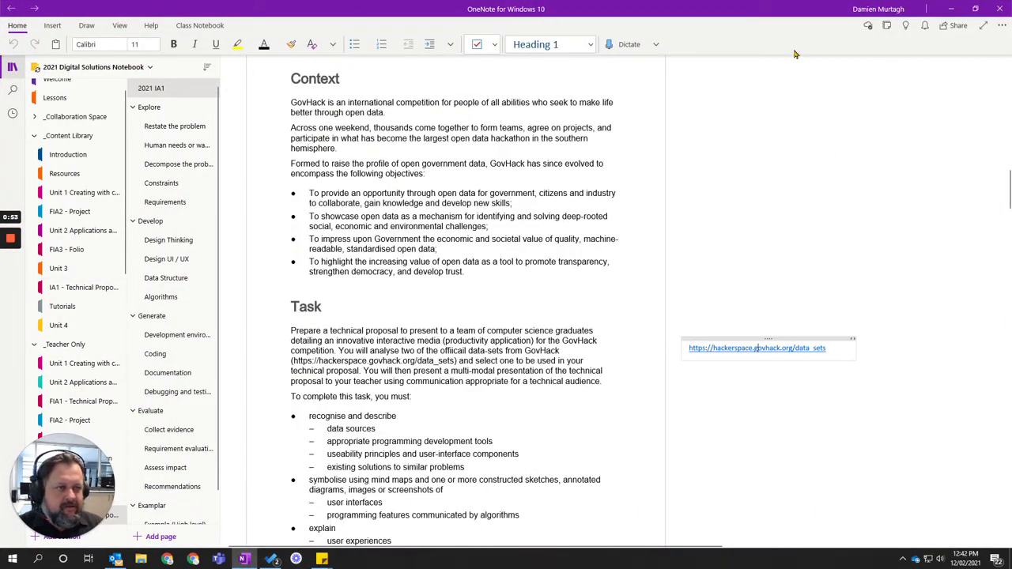
mouse_move(887, 25)
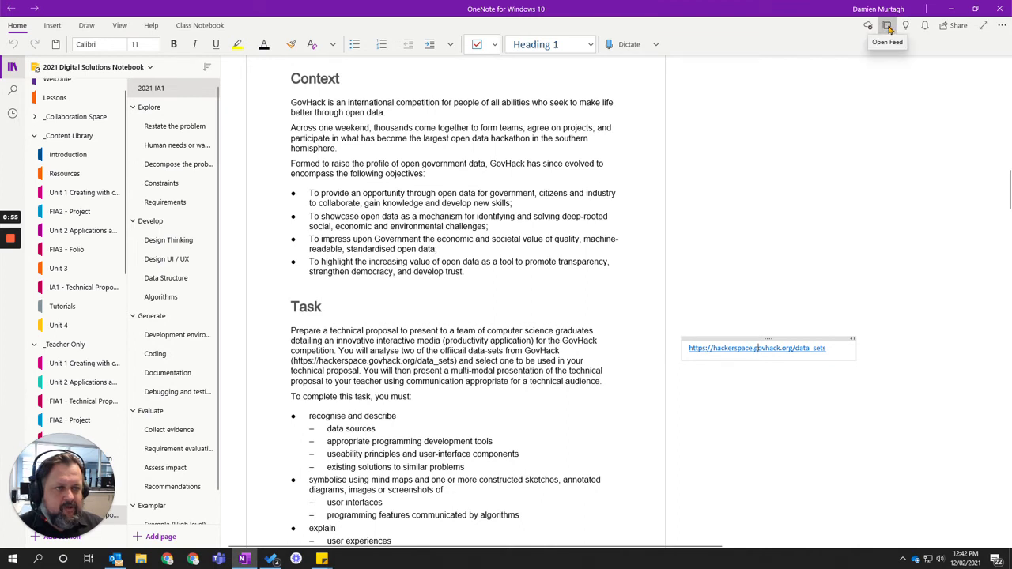
Step: Show the Feed pane beside the OneNote notebook page
left_click(885, 25)
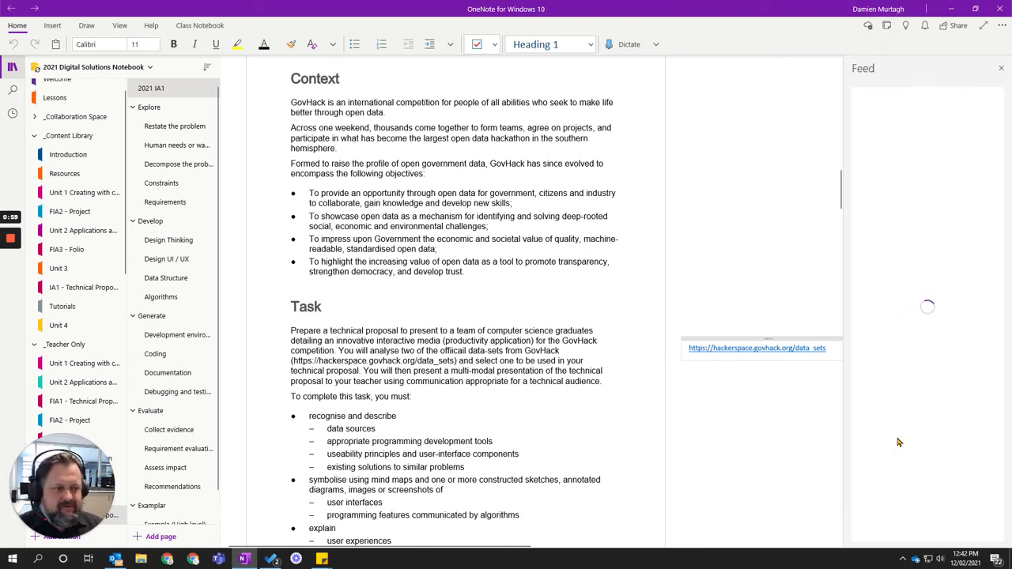
mouse_move(958, 130)
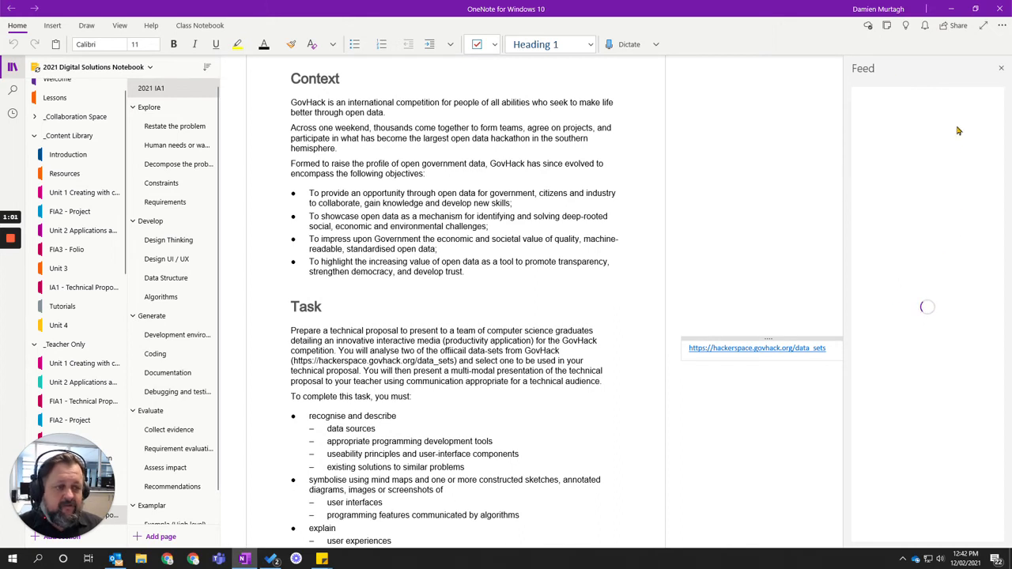